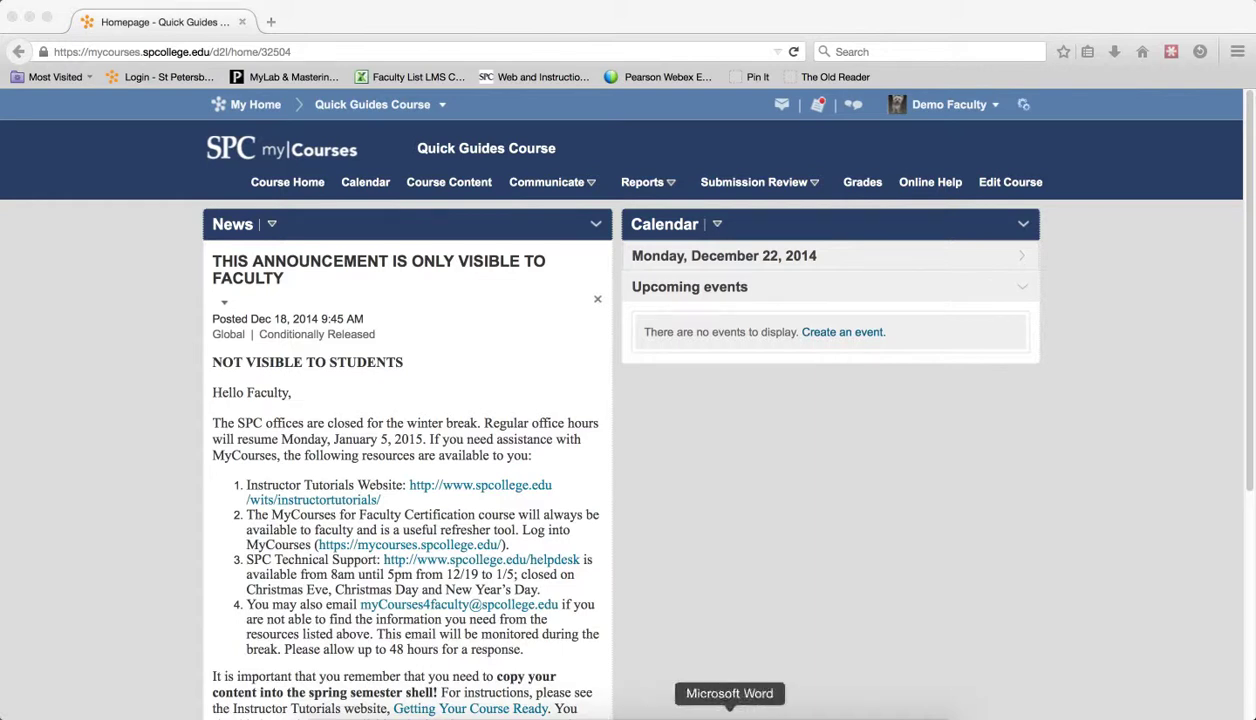
{"action": "mouse_move", "coordinate": [770, 468]}
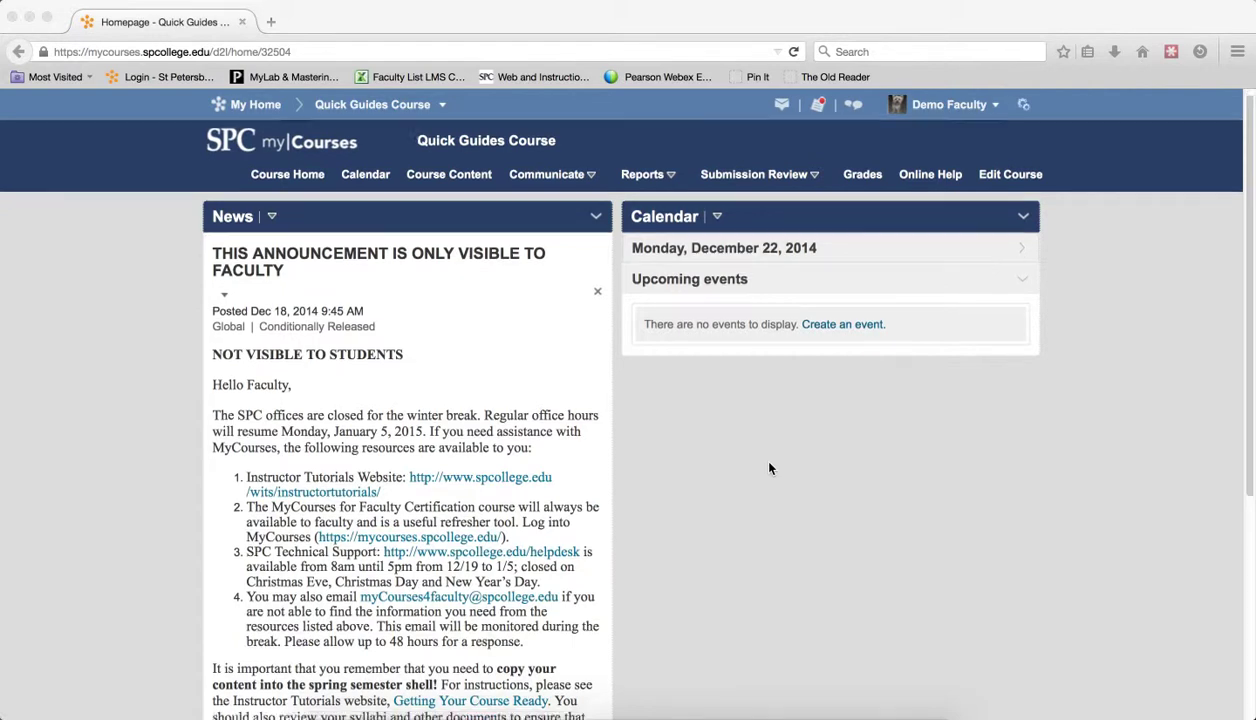
Browse the course grade list of quizzes, homework, exams and final grade items.
{"action": "scroll", "scroll_direction": "down", "scroll_amount": 3}
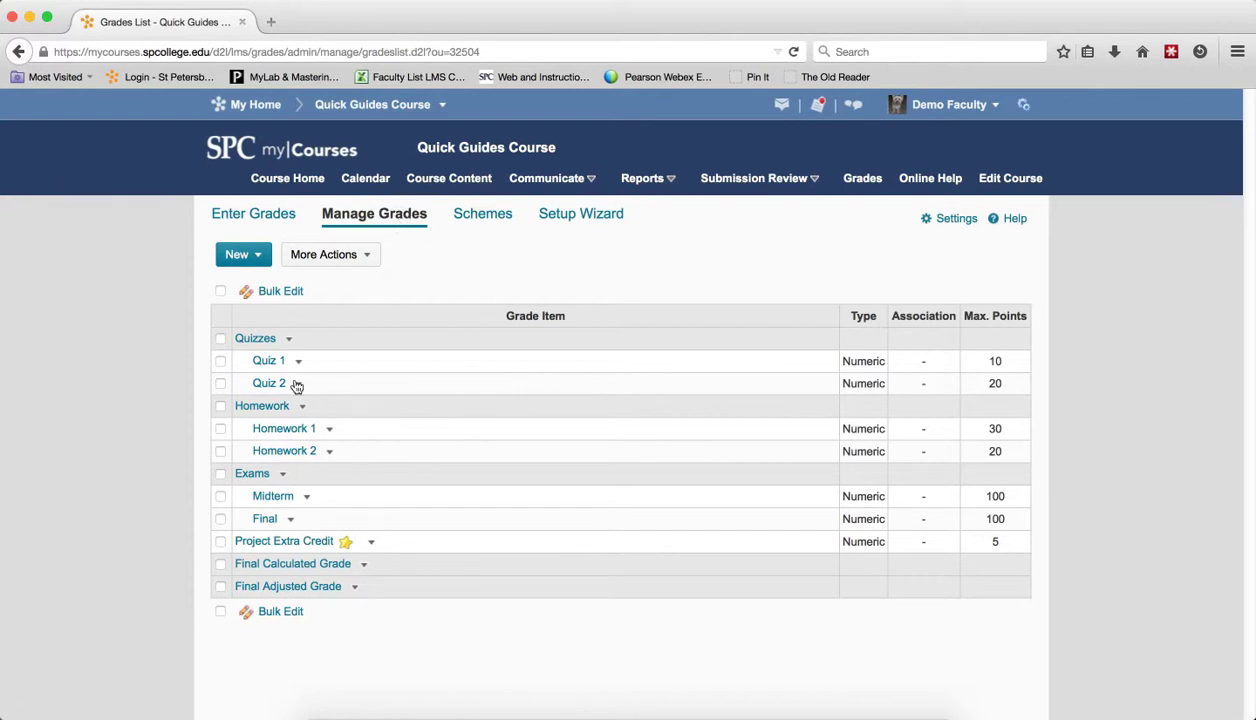
Choose Enter Grades from the Quiz 1 grade item's dropdown.
{"action": "left_click", "coordinate": [298, 360]}
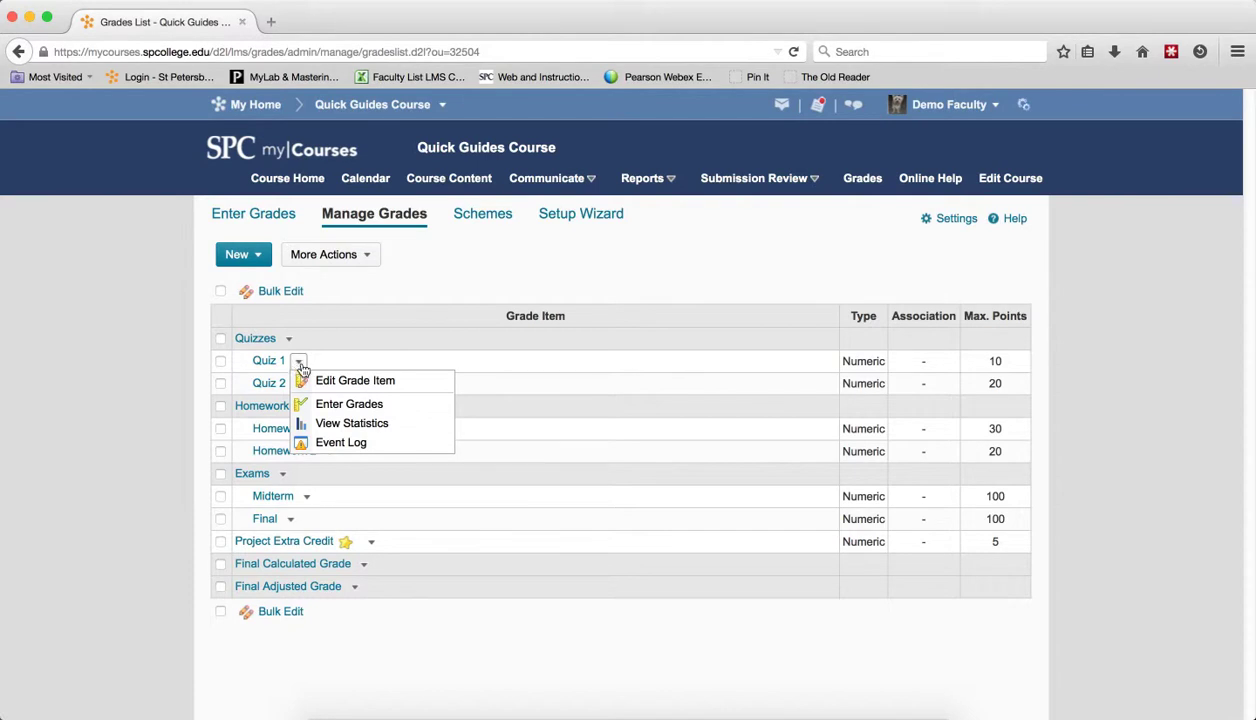
{"action": "left_click", "coordinate": [348, 404]}
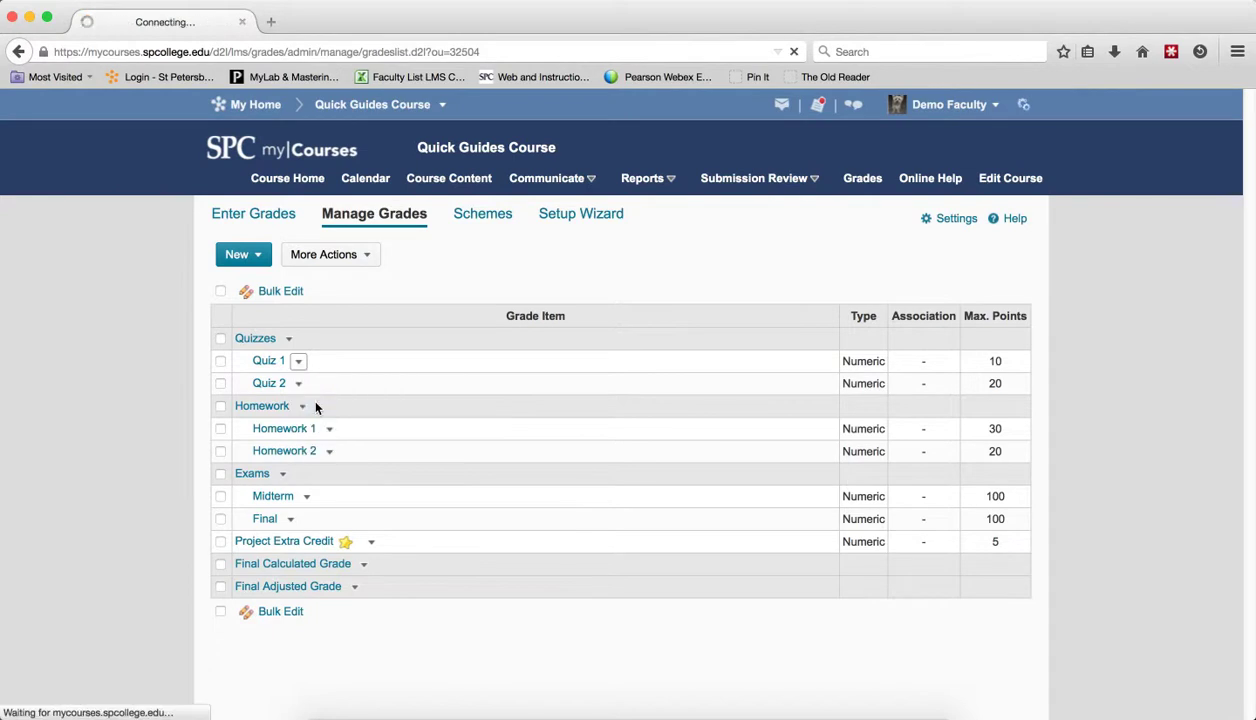
{"action": "left_click", "coordinate": [268, 360]}
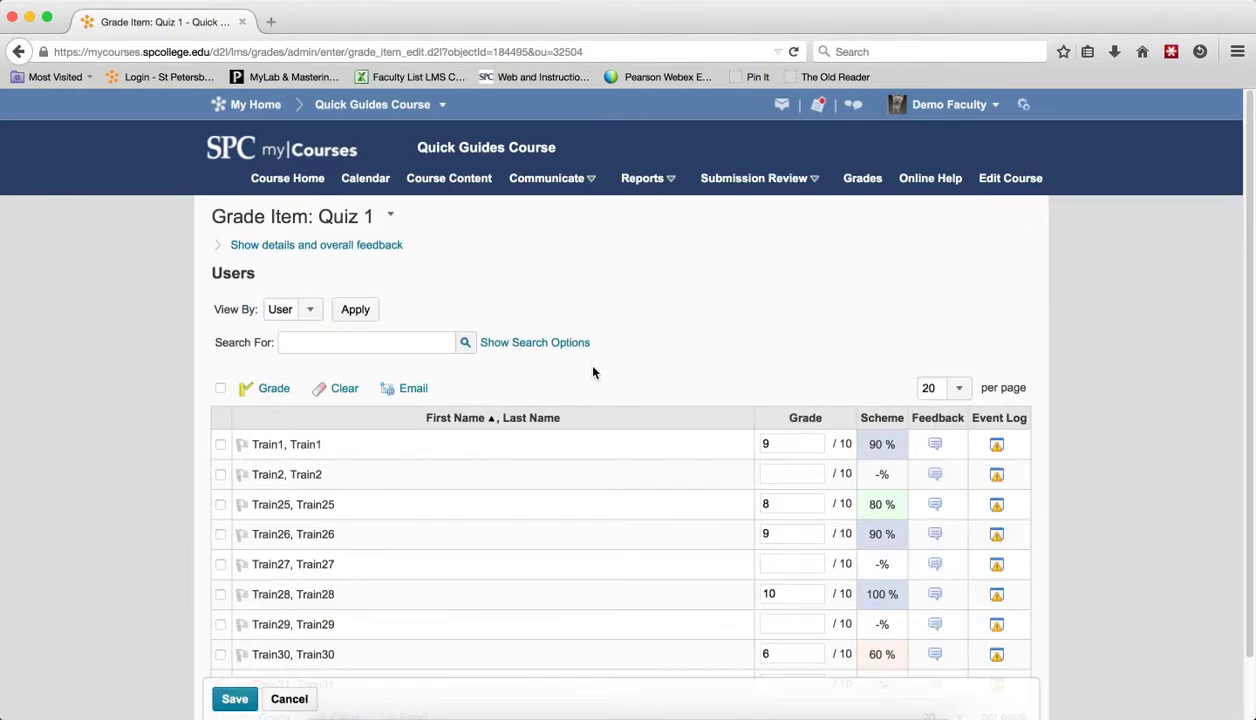
Search users by Score on Quiz 1 with >= and an empty value, returning 4 students.
{"action": "left_click", "coordinate": [534, 342]}
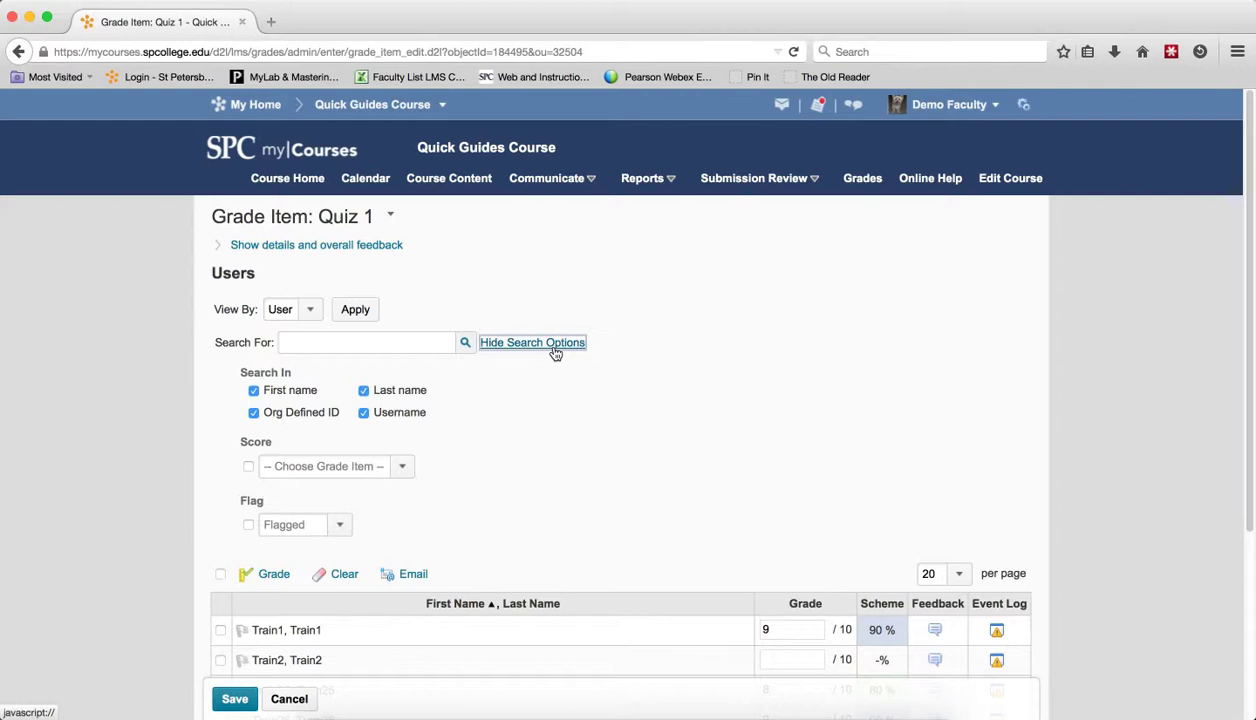
{"action": "mouse_move", "coordinate": [350, 446]}
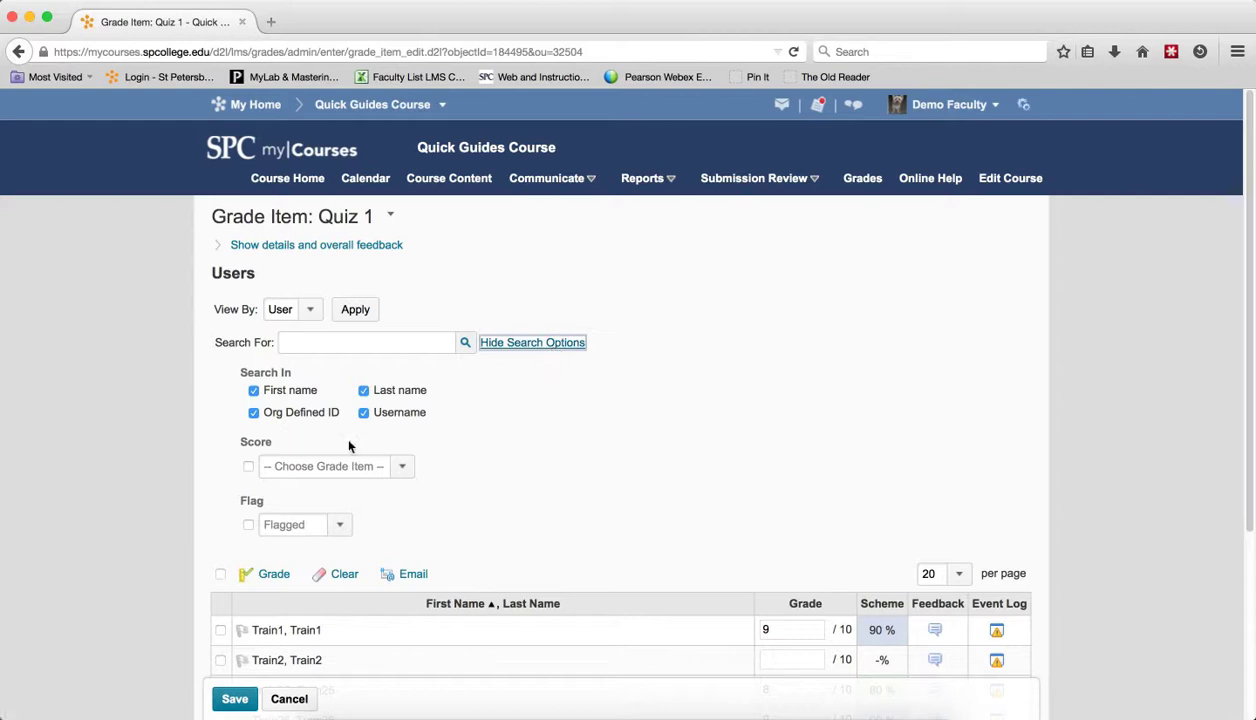
{"action": "left_click", "coordinate": [248, 466]}
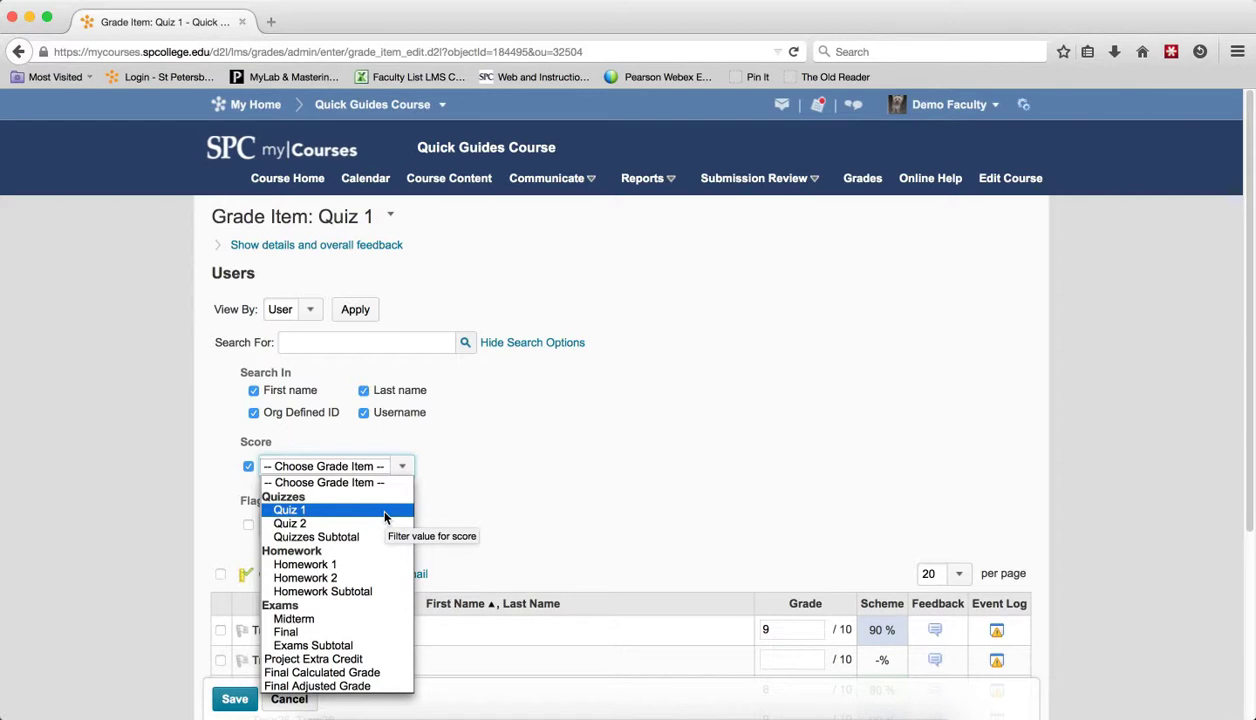
{"action": "left_click", "coordinate": [288, 510]}
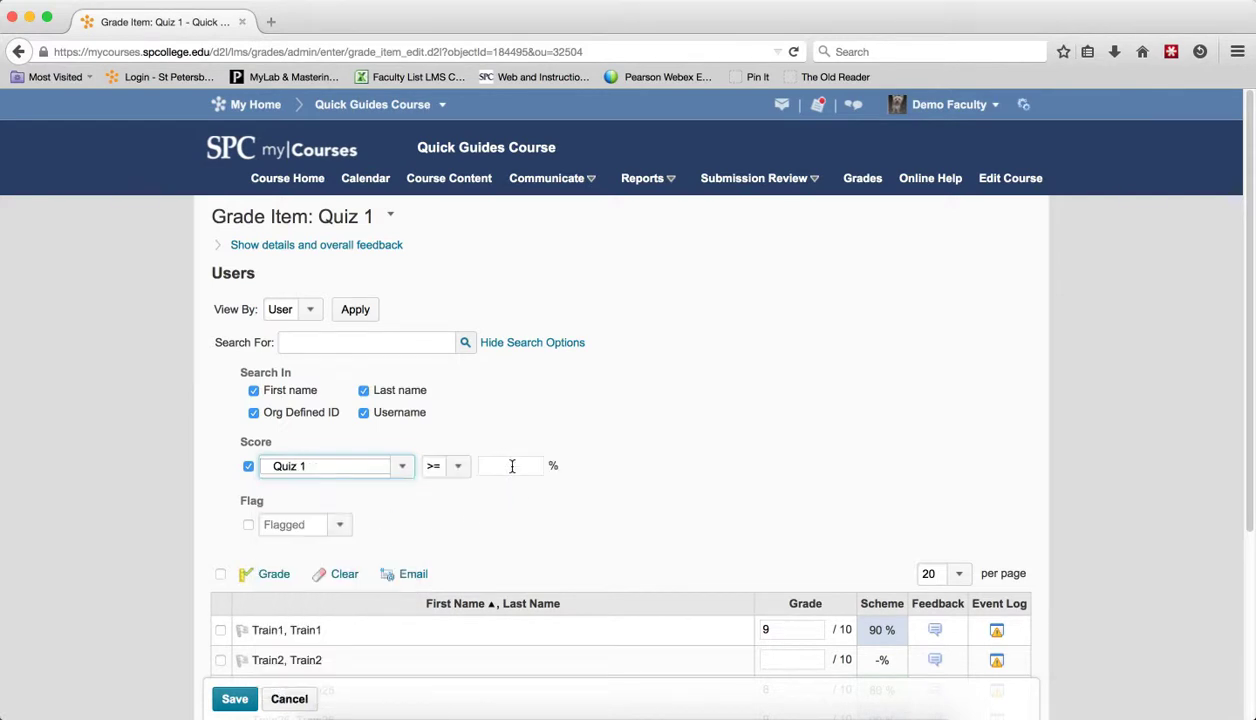
{"action": "mouse_move", "coordinate": [510, 466]}
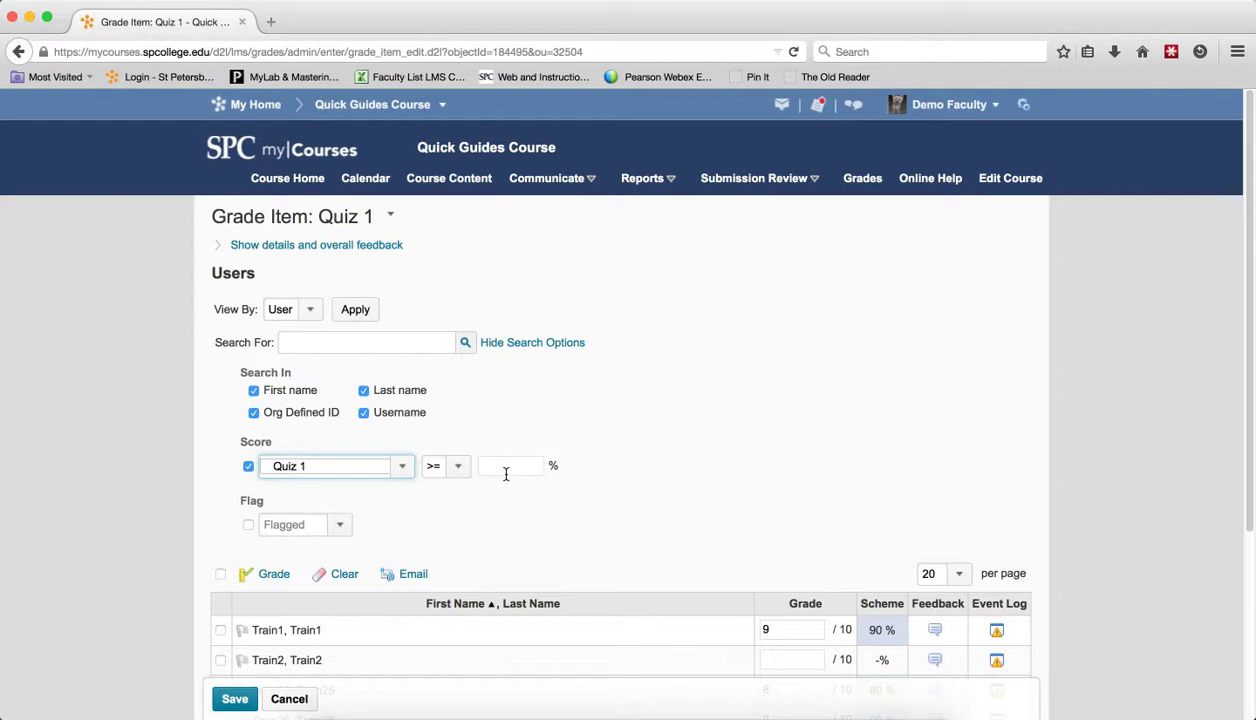
{"action": "mouse_move", "coordinate": [472, 356]}
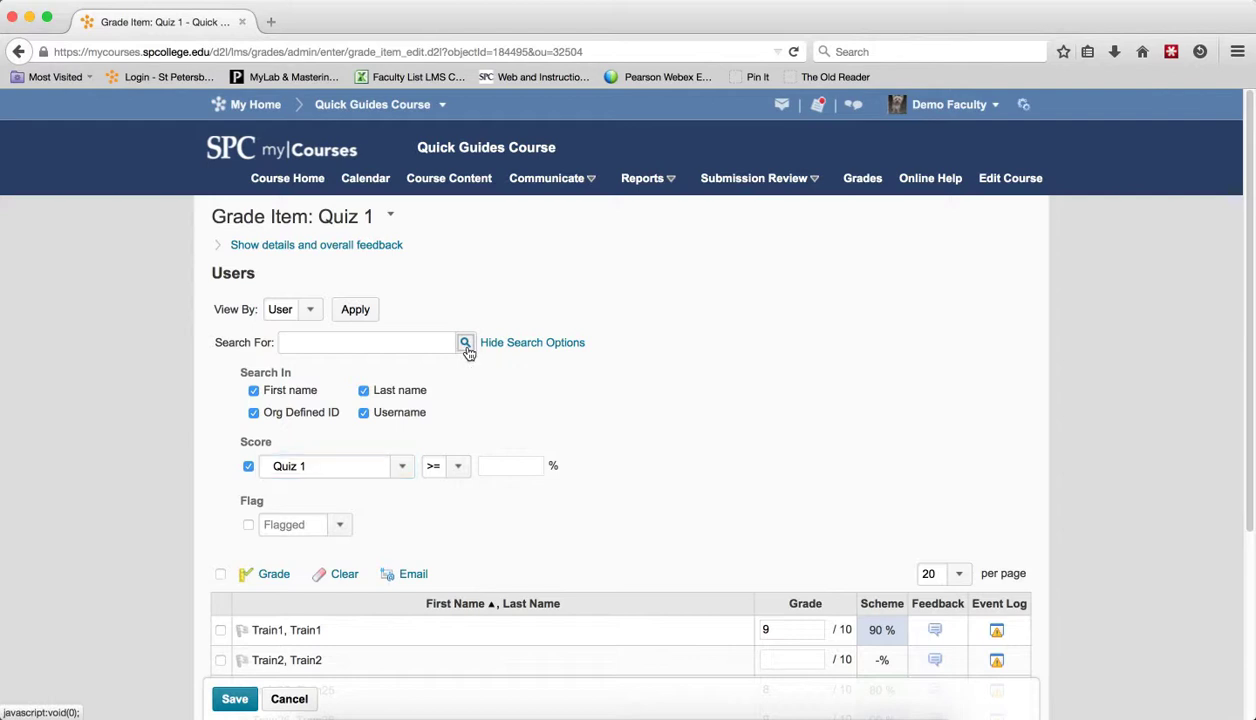
{"action": "left_click", "coordinate": [464, 342]}
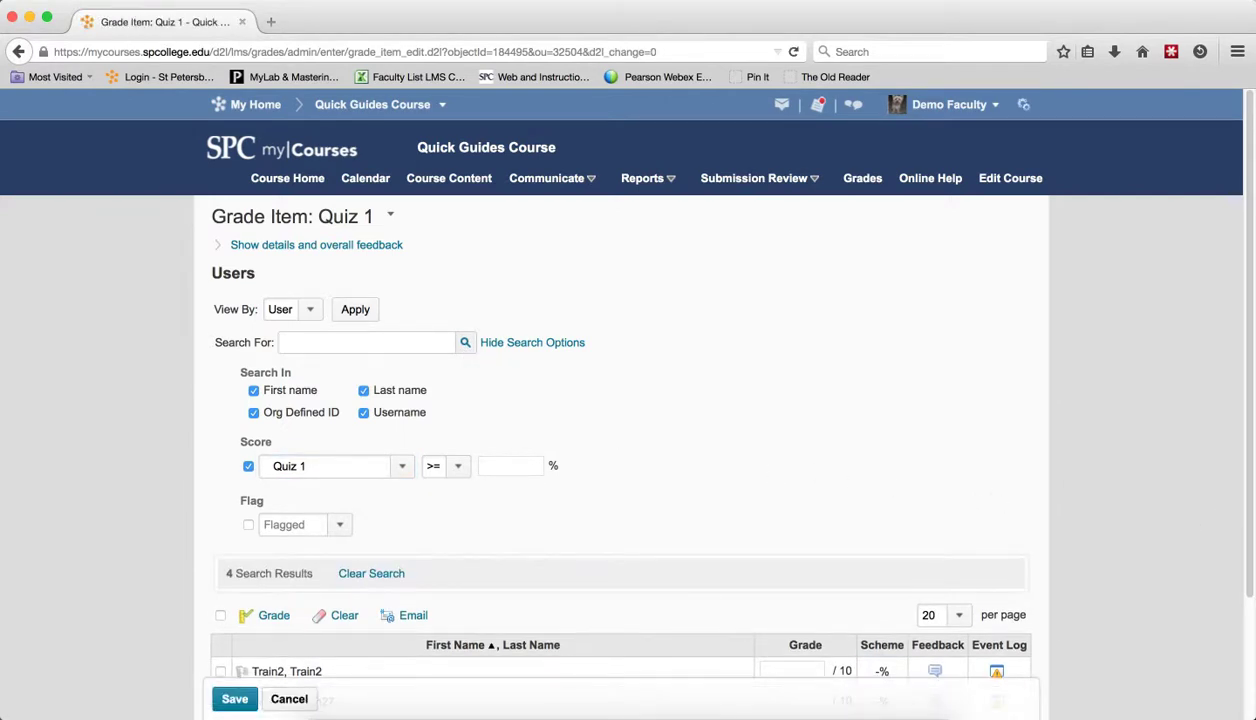
Select all four unscored students and begin an email to them.
{"action": "scroll", "scroll_direction": "down", "scroll_amount": 3}
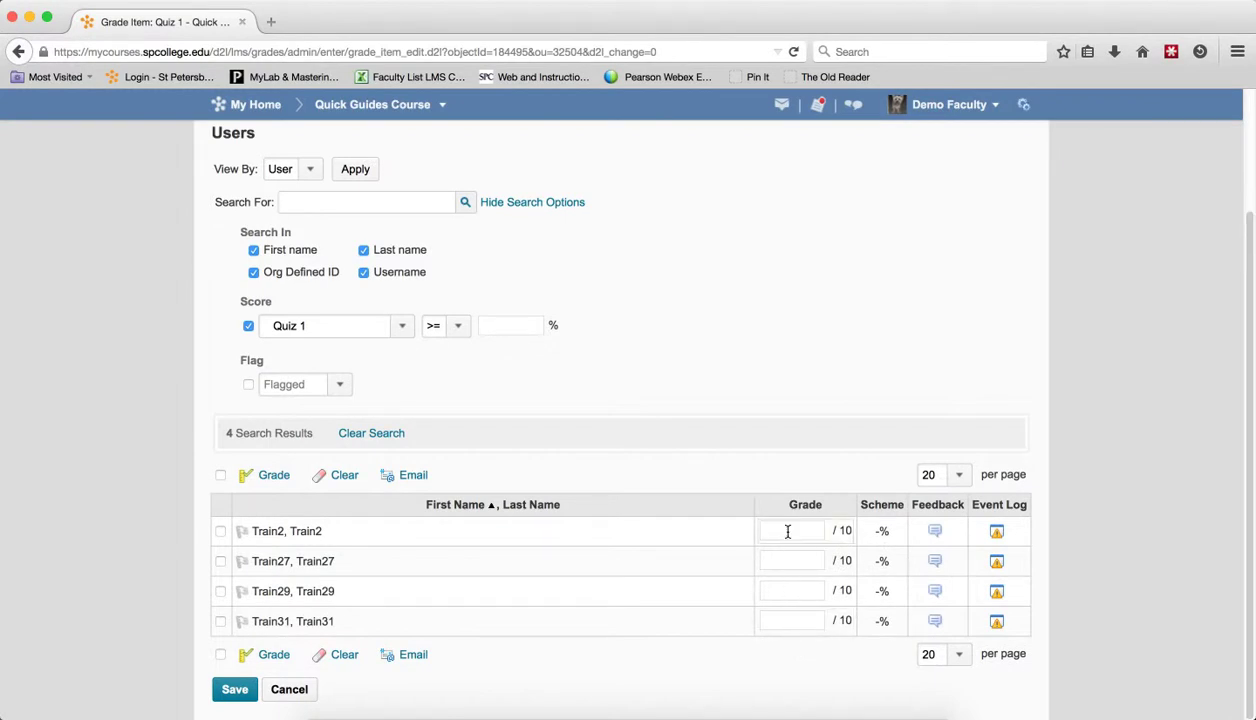
{"action": "mouse_move", "coordinate": [790, 668]}
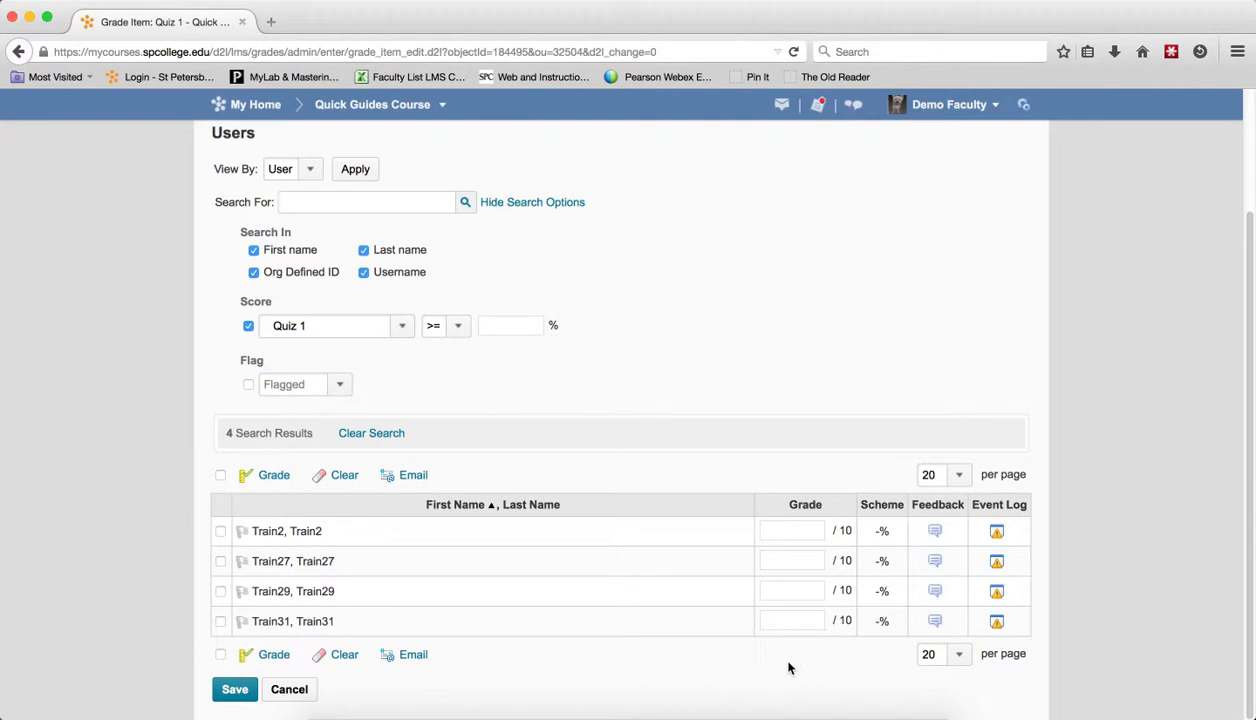
{"action": "mouse_move", "coordinate": [220, 478]}
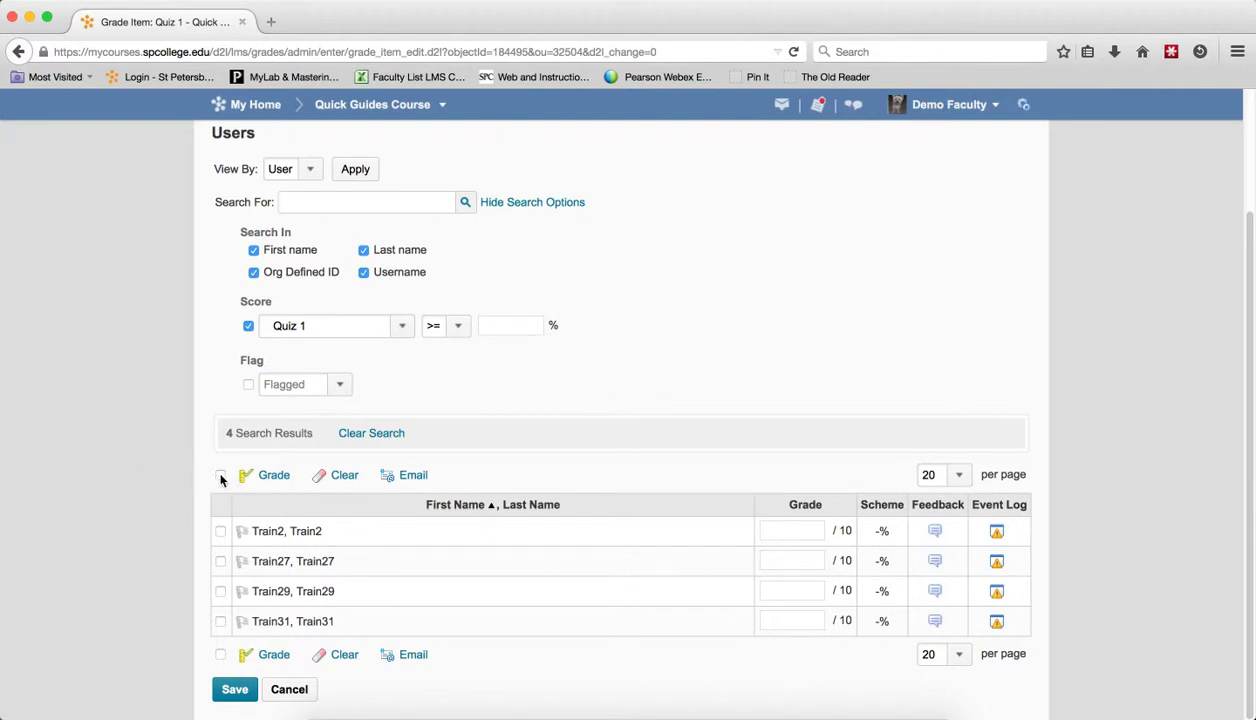
{"action": "left_click", "coordinate": [220, 476]}
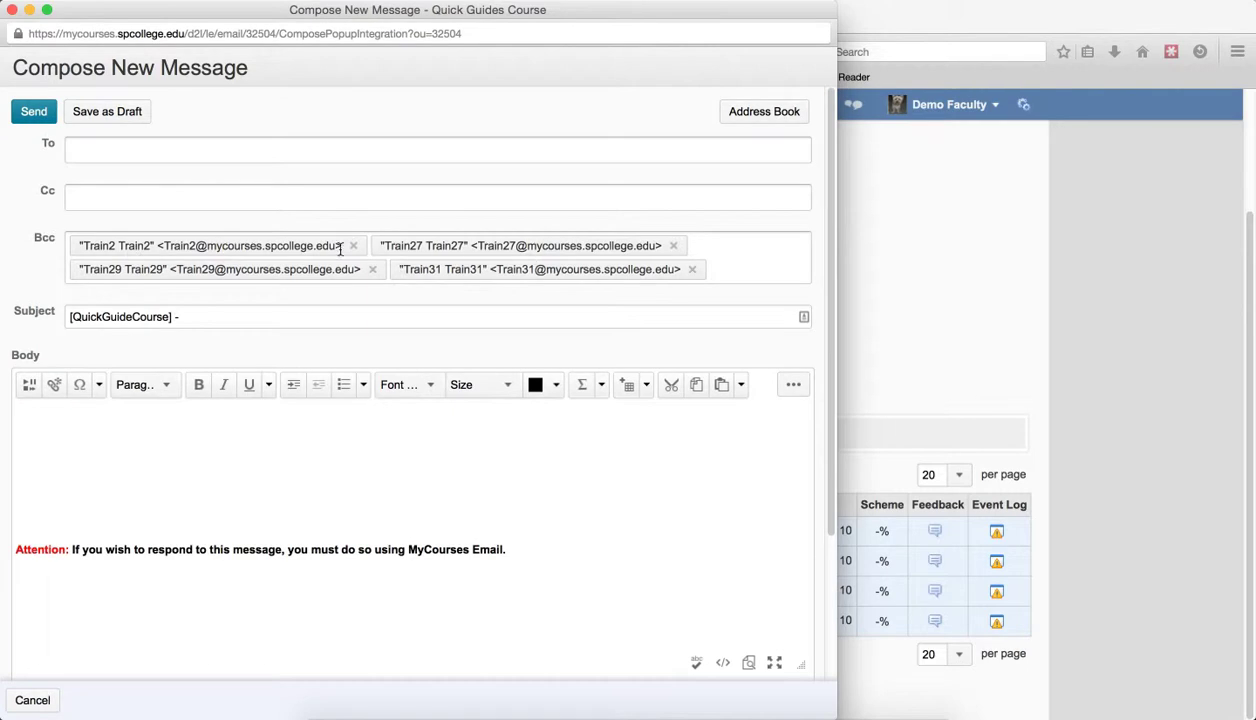
Send the email with subject 'Do not Forget' and body 'You forgot'.
{"action": "left_click", "coordinate": [372, 316]}
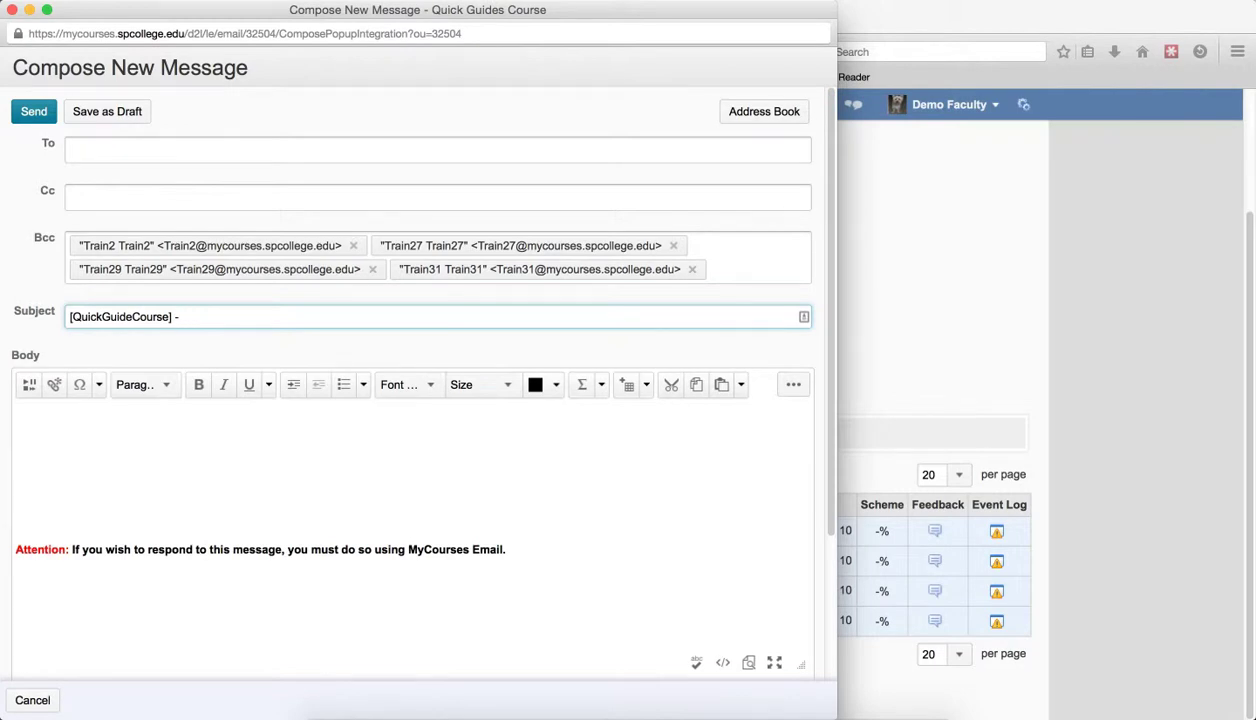
{"action": "type", "text": "Do not F"}
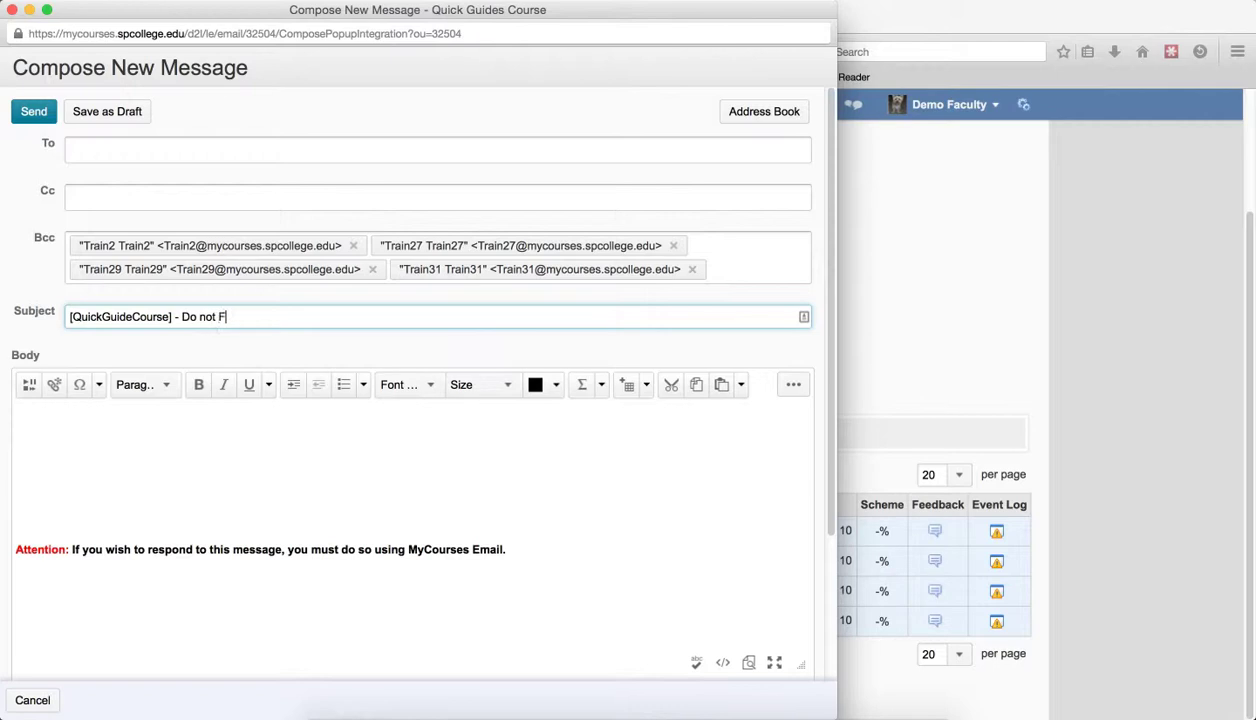
{"action": "type", "text": "orget"}
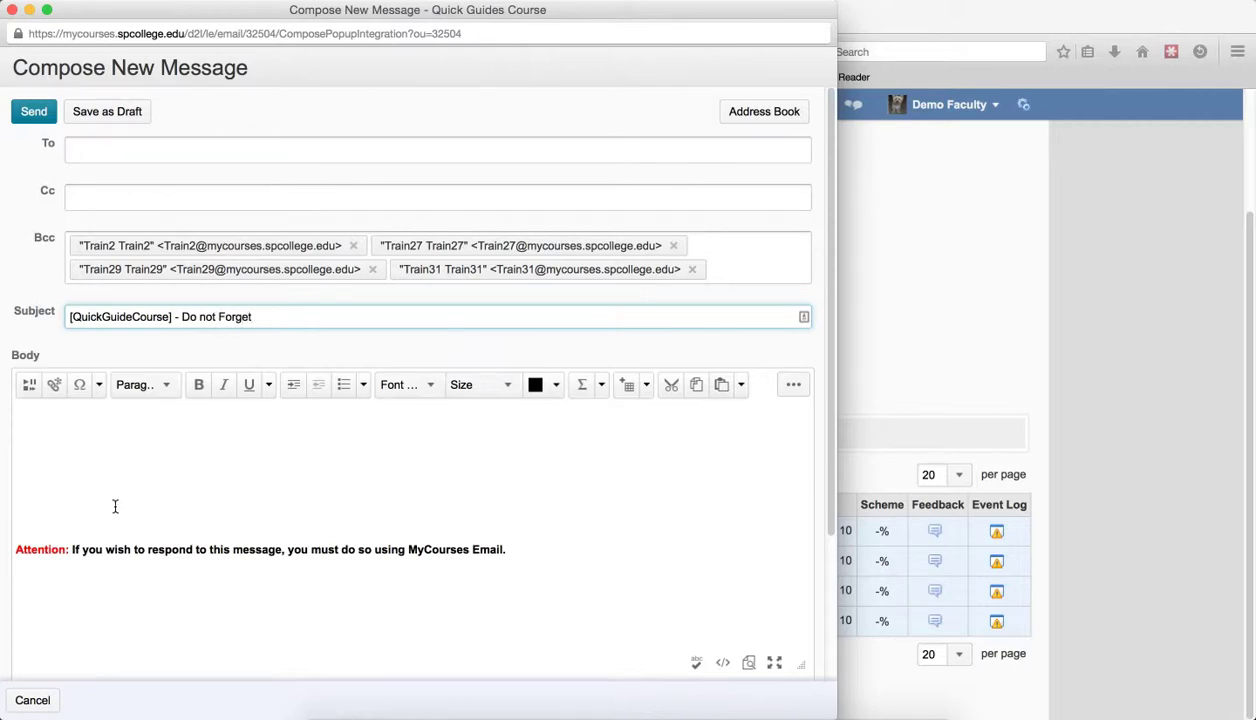
{"action": "type", "text": "H"}
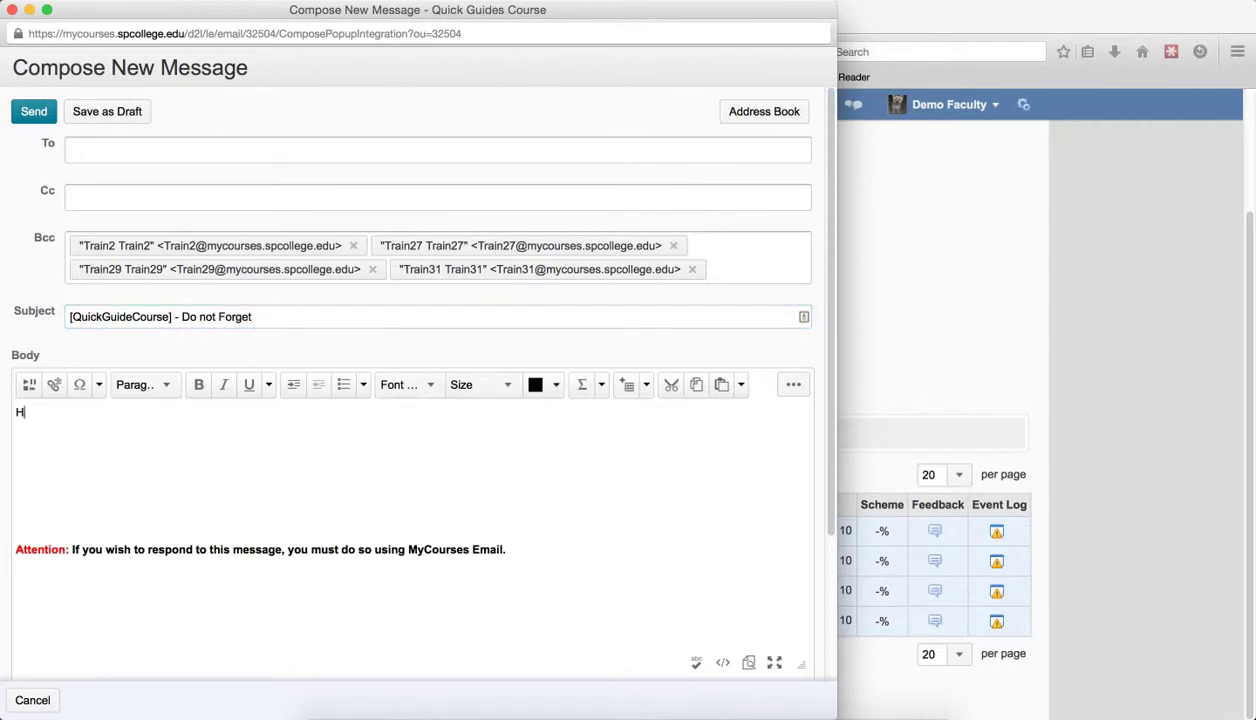
{"action": "type", "text": "You forgot"}
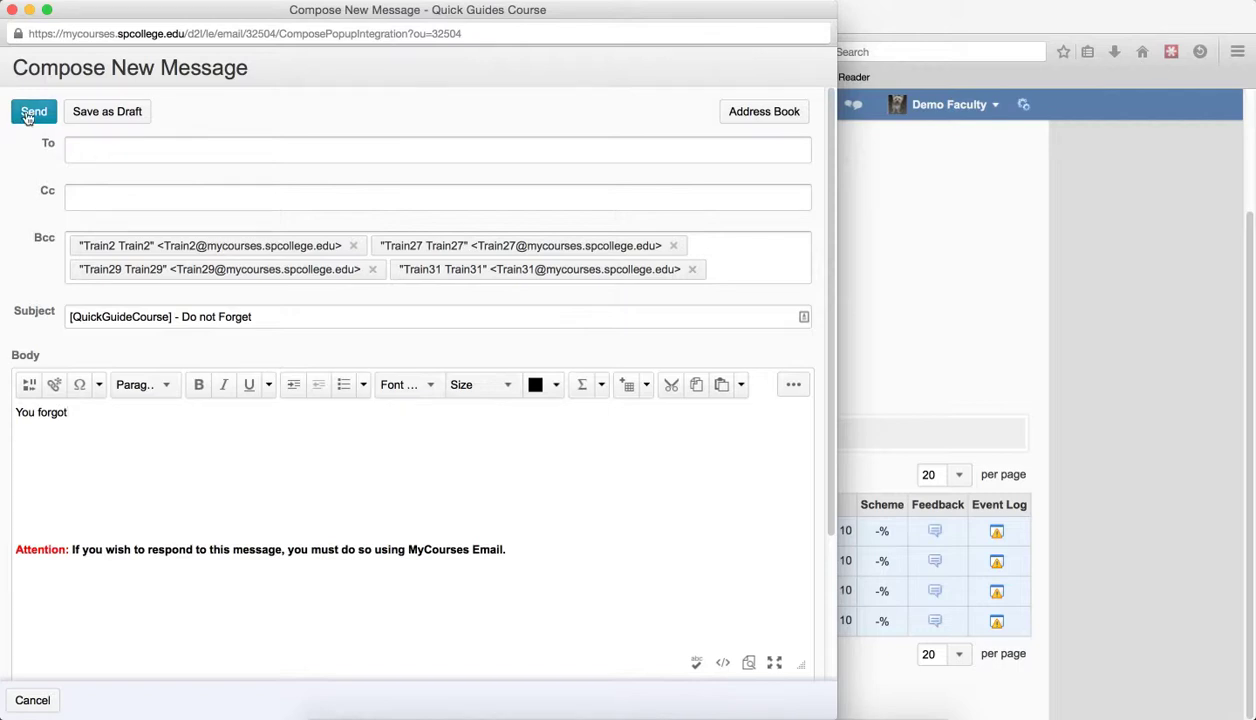
{"action": "left_click", "coordinate": [32, 112]}
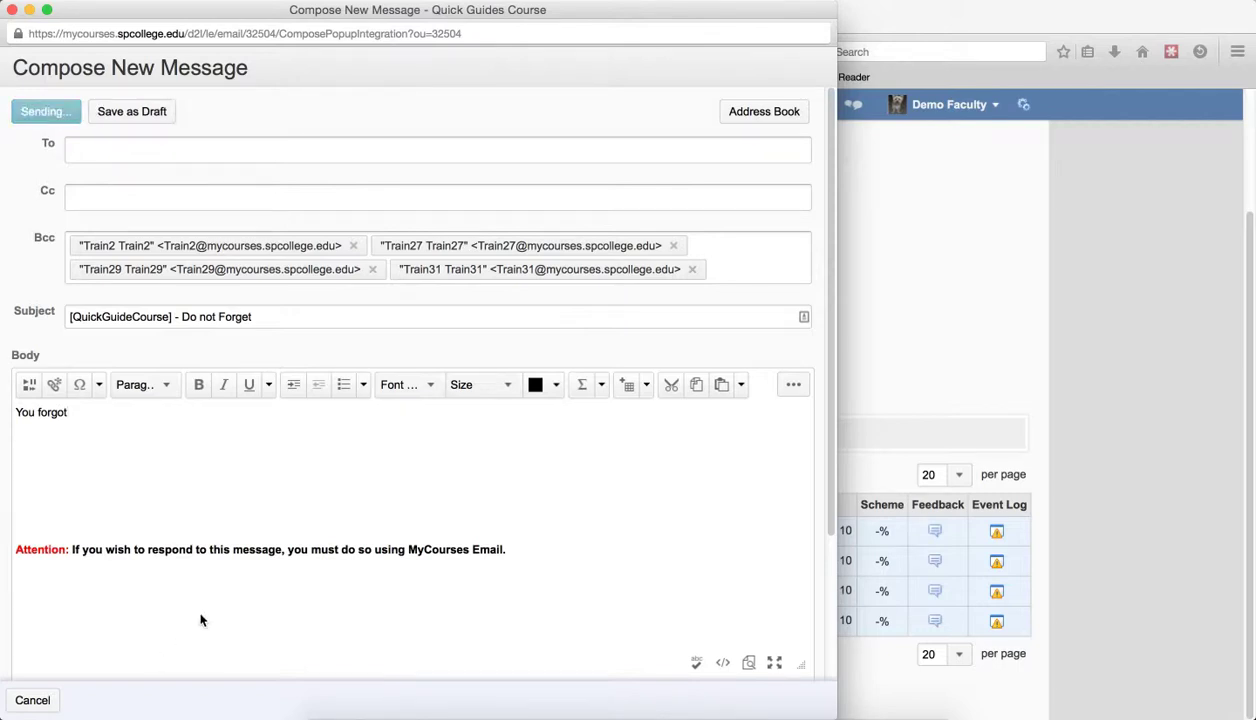
{"action": "left_click", "coordinate": [44, 112]}
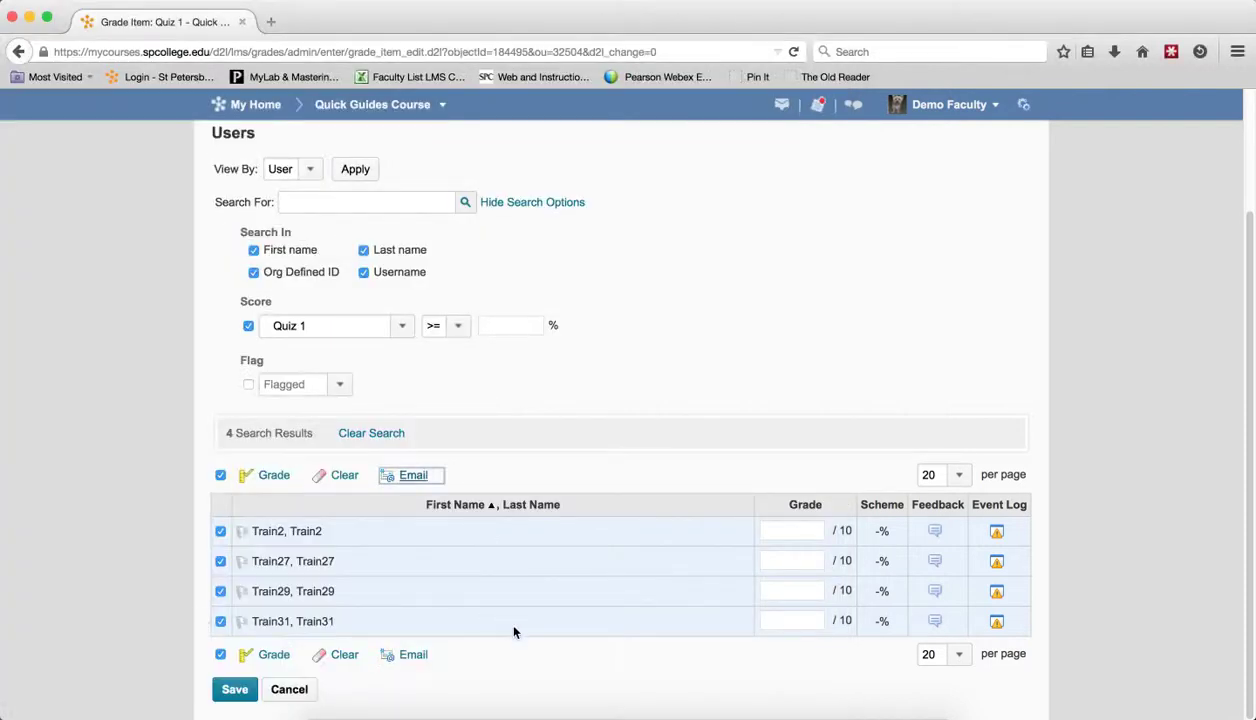
{"action": "mouse_move", "coordinate": [510, 616]}
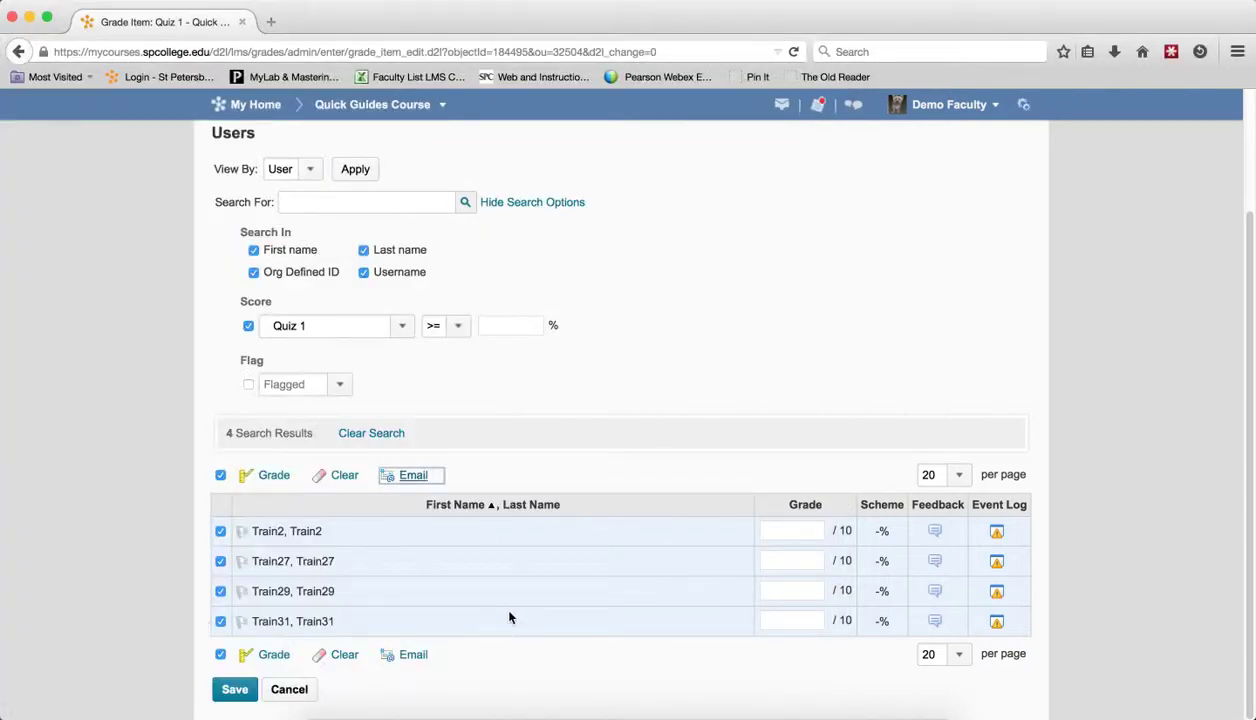